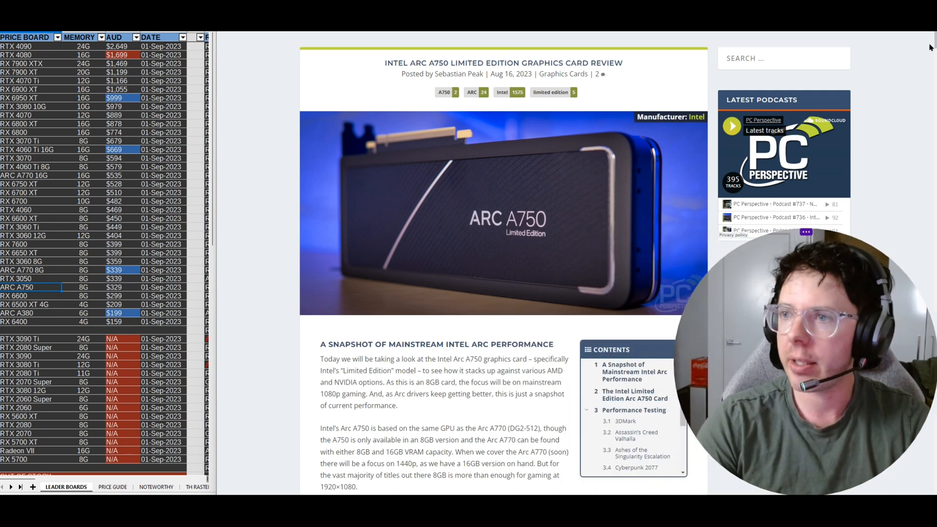
Scroll the Arc A750 review down past the Time Spy chart to the 3DMark Speed Way results
{"action": "scroll", "scroll_direction": "down", "scroll_amount": 3}
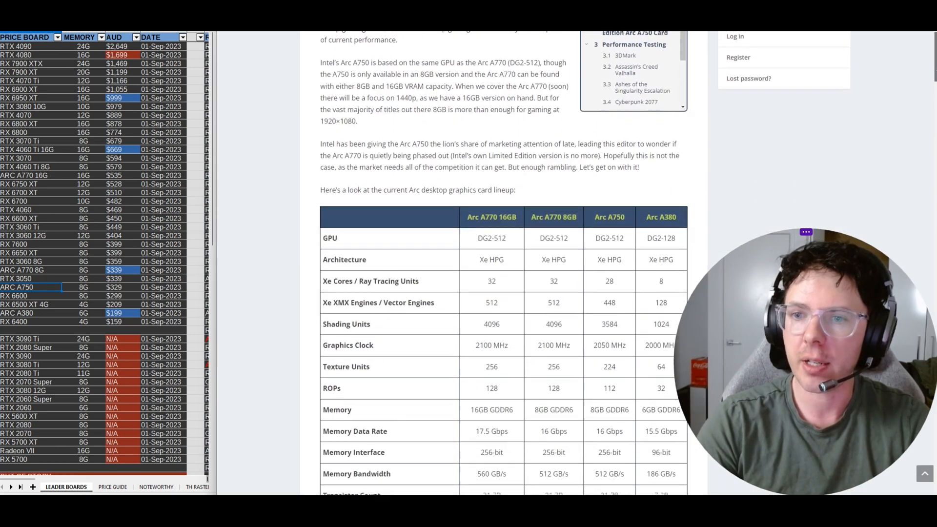
{"action": "scroll", "scroll_direction": "down", "scroll_amount": 3}
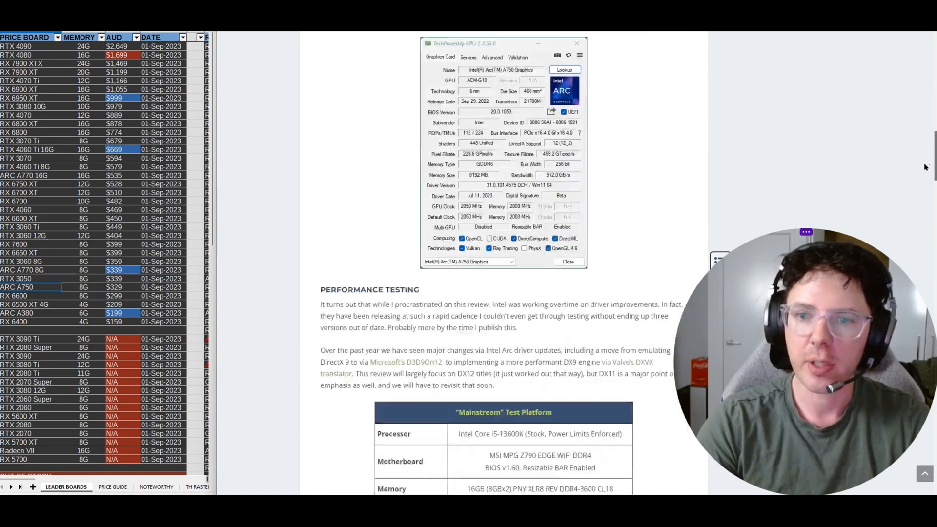
{"action": "scroll", "scroll_direction": "down", "scroll_amount": 3}
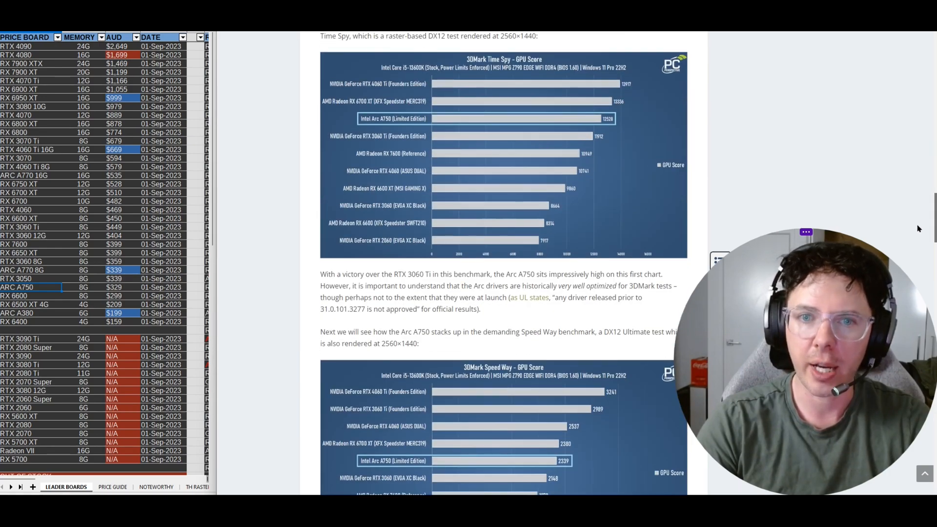
{"action": "mouse_move", "coordinate": [764, 185]}
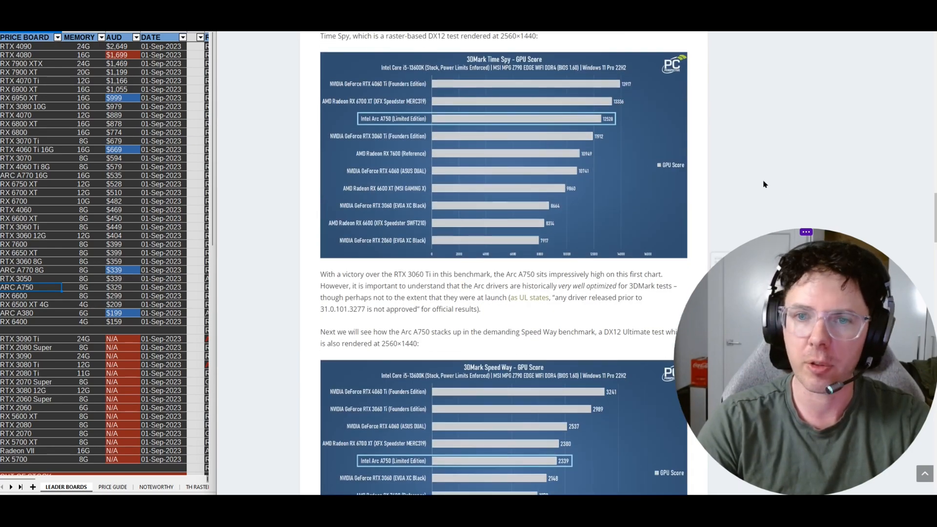
{"action": "mouse_move", "coordinate": [332, 148]}
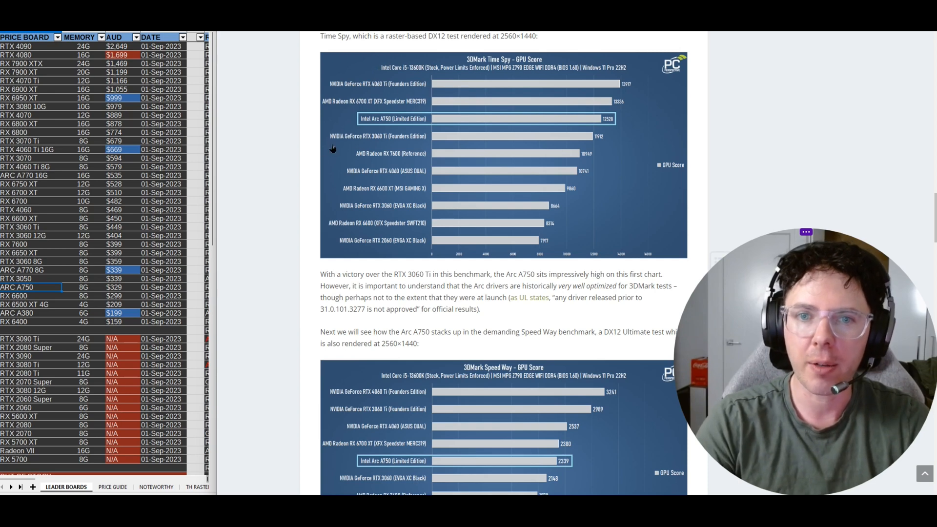
{"action": "scroll", "scroll_direction": "down", "scroll_amount": 3}
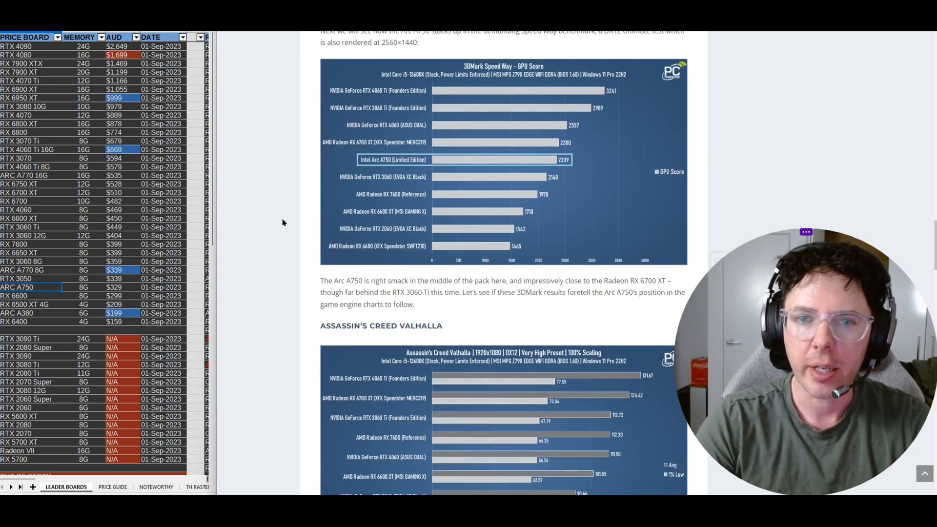
{"action": "mouse_move", "coordinate": [409, 196]}
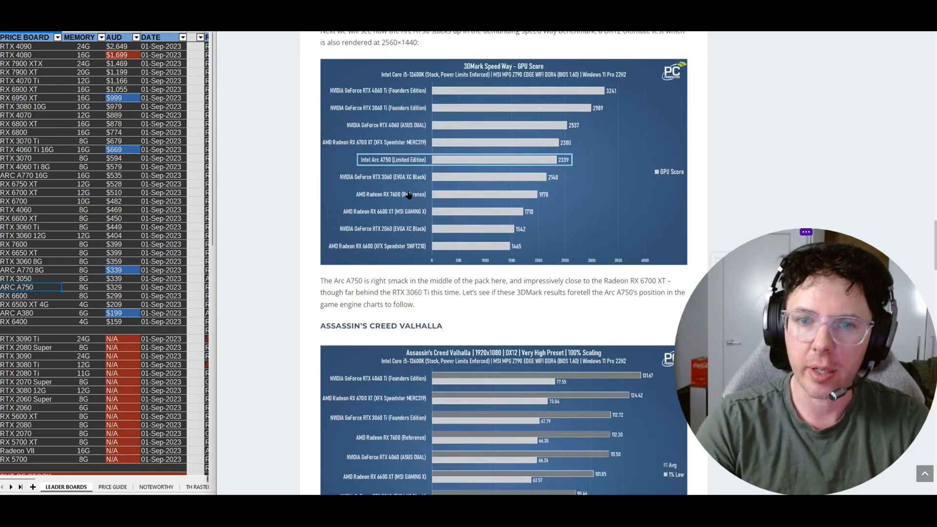
{"action": "mouse_move", "coordinate": [313, 193]}
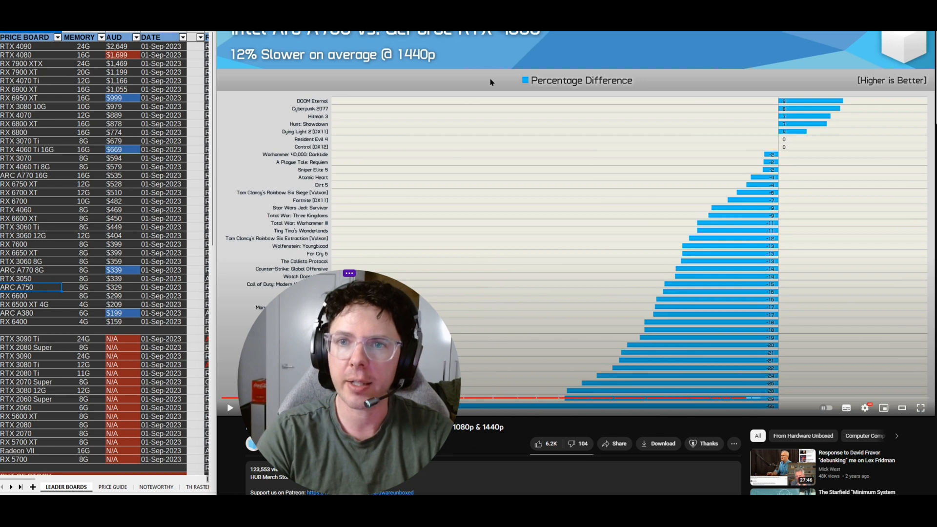
{"action": "mouse_move", "coordinate": [490, 331]}
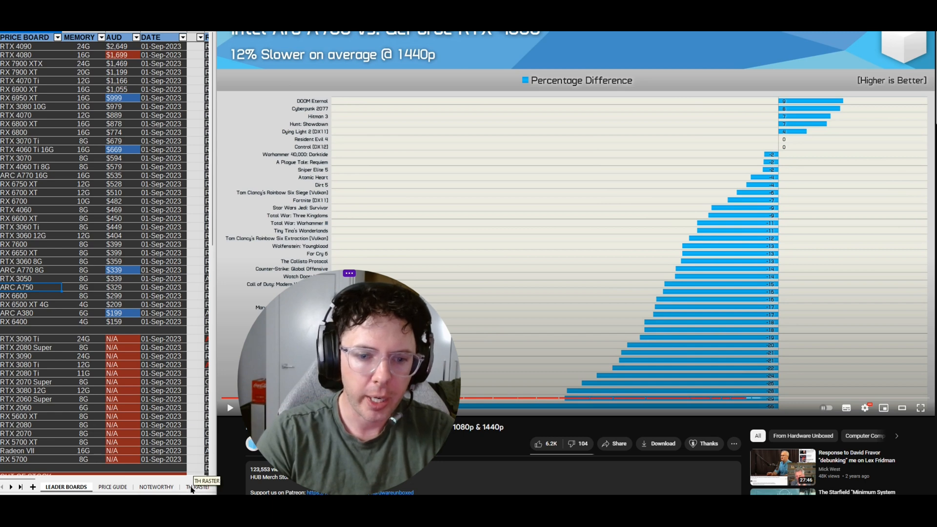
Review the Intel Arc A750 row on TH RASTER, then show the PRICE GUIDE sheet
{"action": "left_click", "coordinate": [200, 487]}
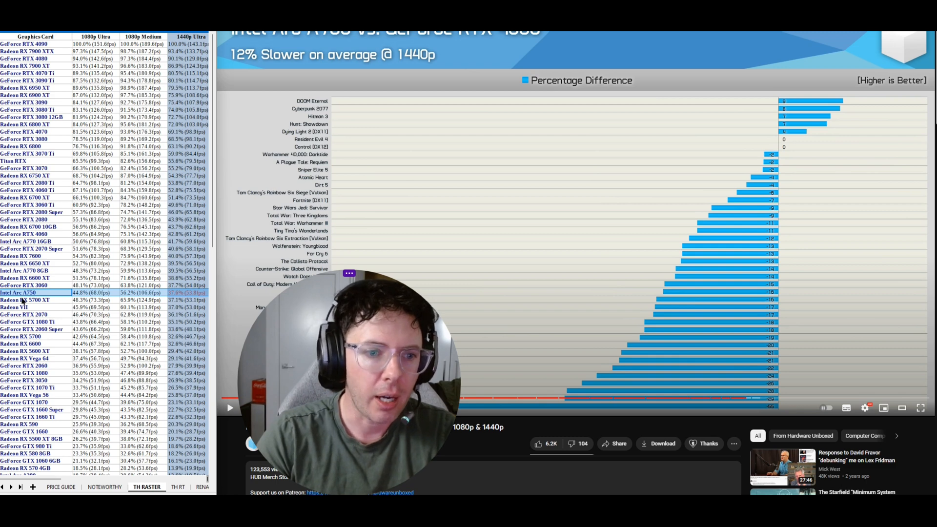
{"action": "mouse_move", "coordinate": [36, 300]}
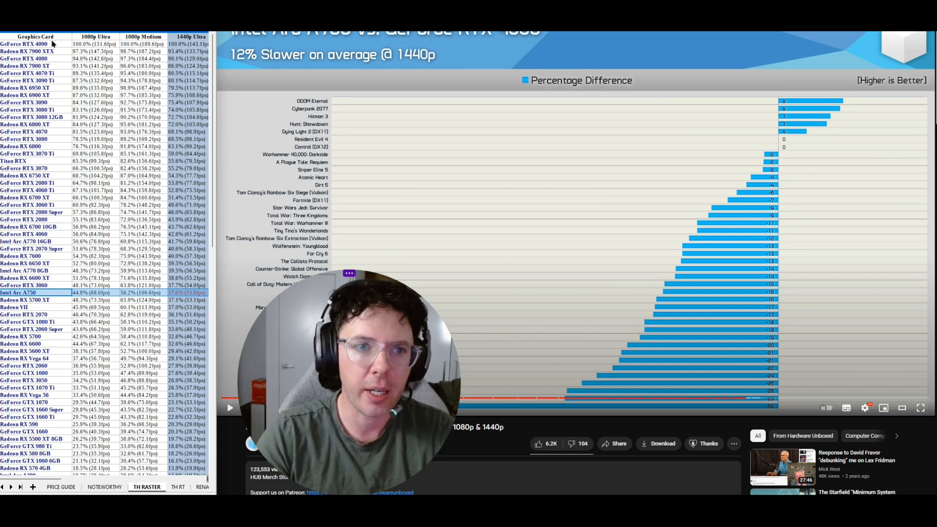
{"action": "mouse_move", "coordinate": [186, 112]}
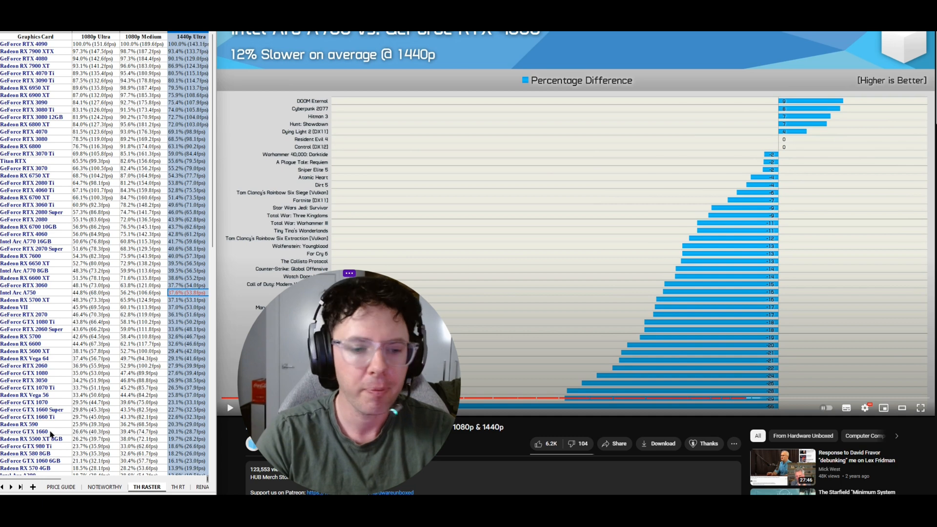
{"action": "left_click", "coordinate": [61, 486]}
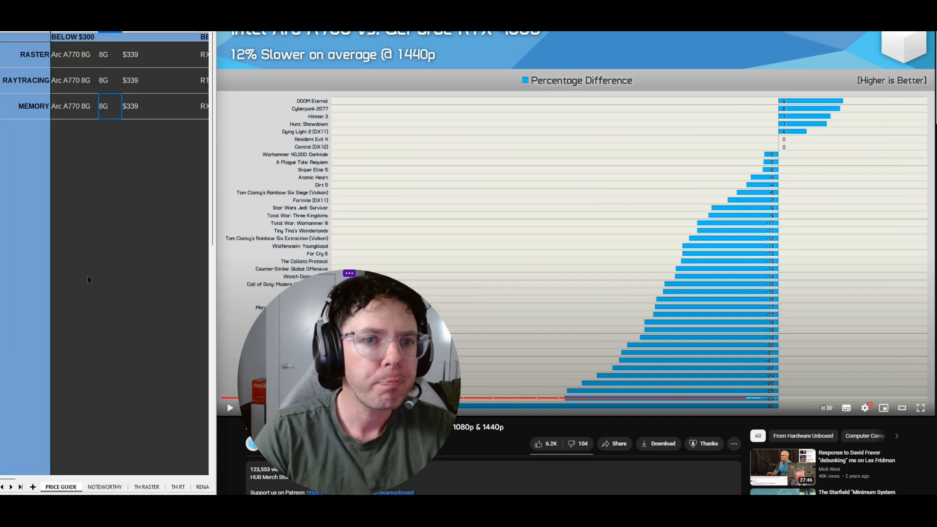
{"action": "mouse_move", "coordinate": [118, 245]}
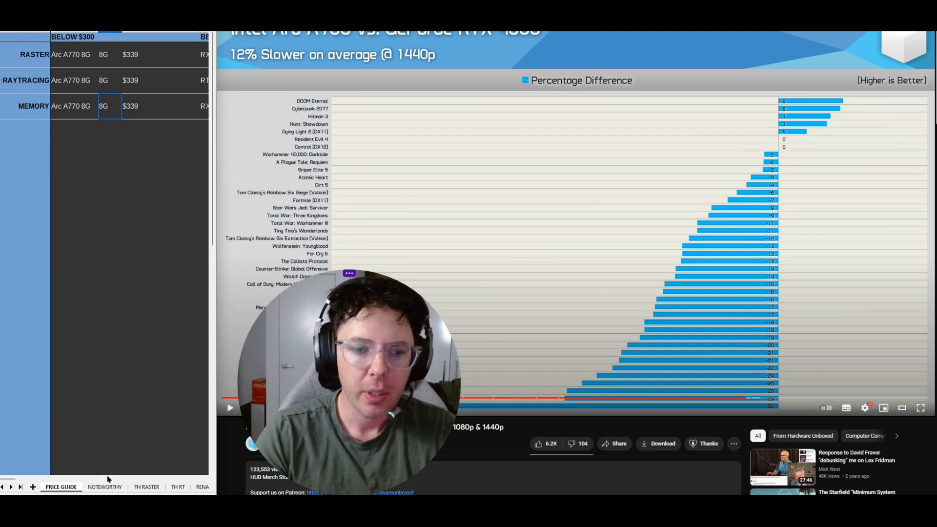
{"action": "mouse_move", "coordinate": [204, 481]}
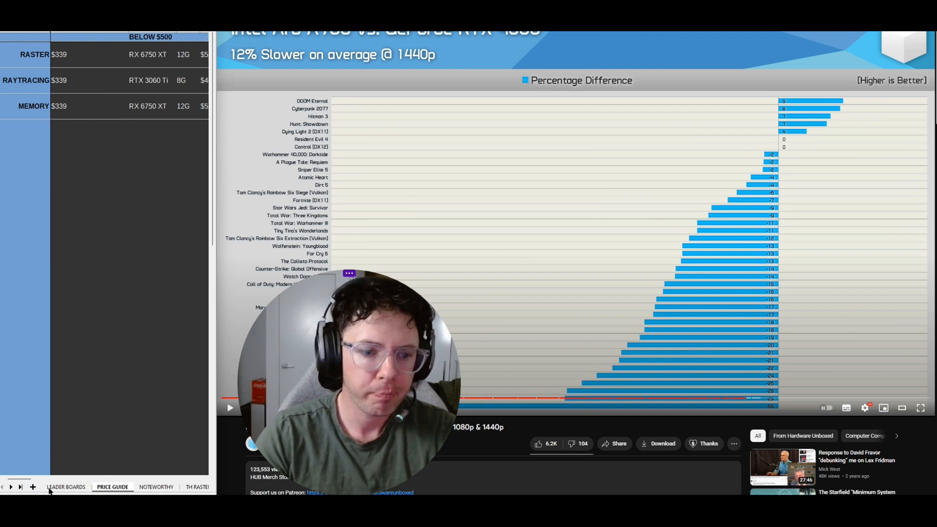
Show the LEADER BOARDS sheet's RASTER @ 1440p Ultra ranking with Arc A750 at $329
{"action": "left_click", "coordinate": [65, 487]}
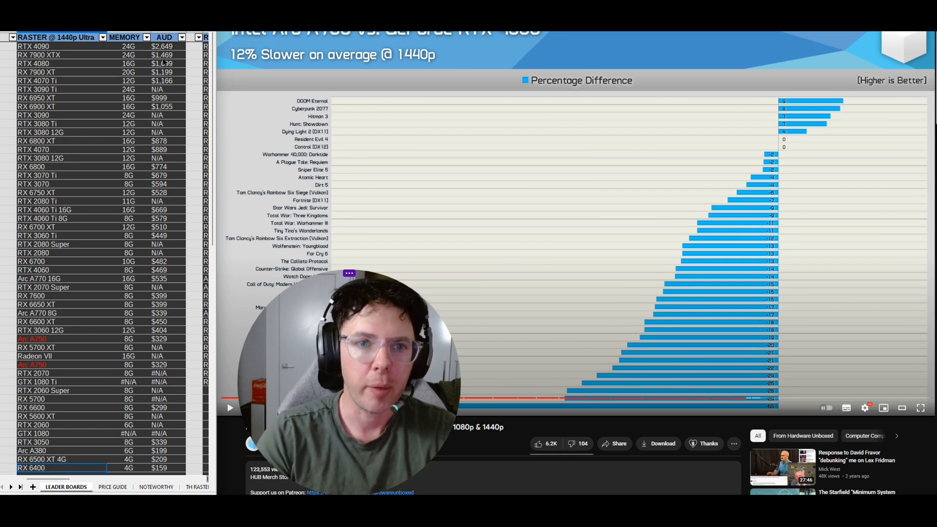
{"action": "scroll", "scroll_direction": "down", "scroll_amount": 3}
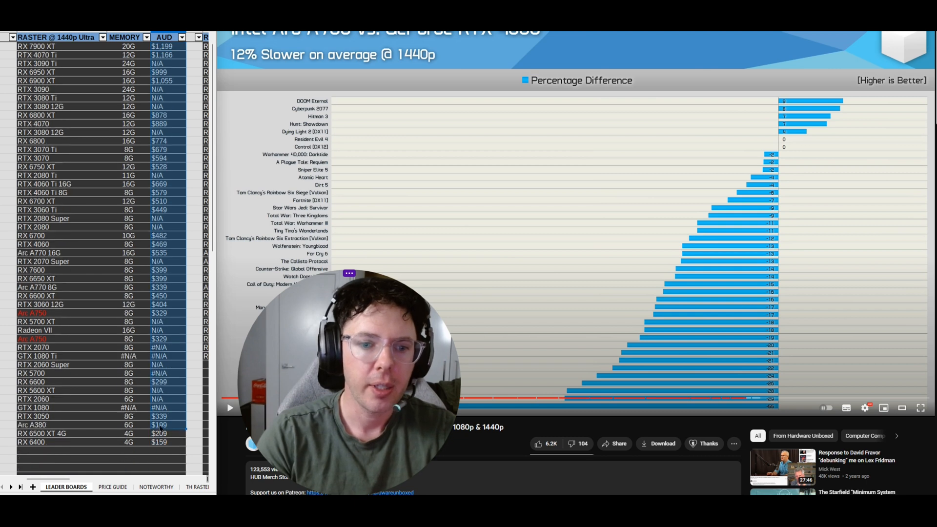
{"action": "scroll", "scroll_direction": "up", "scroll_amount": 3}
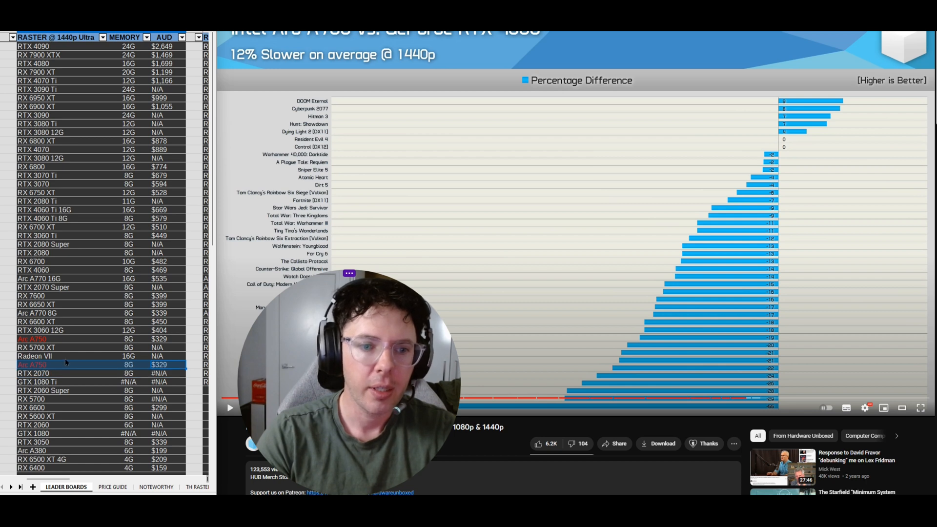
{"action": "left_click", "coordinate": [36, 348]}
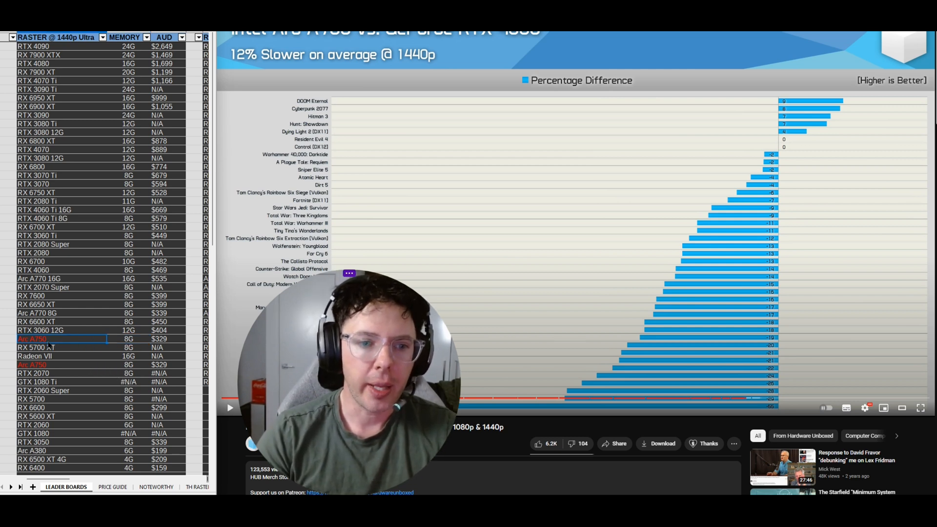
{"action": "left_click", "coordinate": [60, 312]}
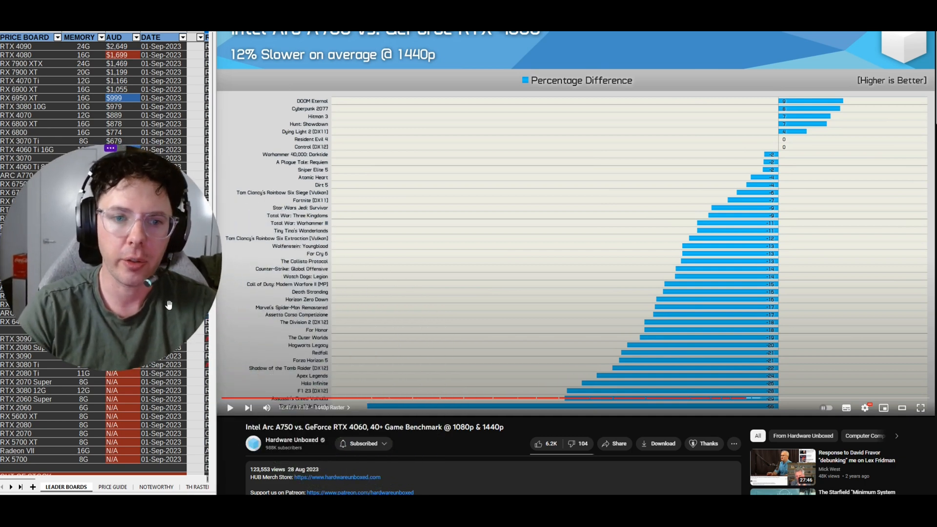
{"action": "mouse_move", "coordinate": [153, 267]}
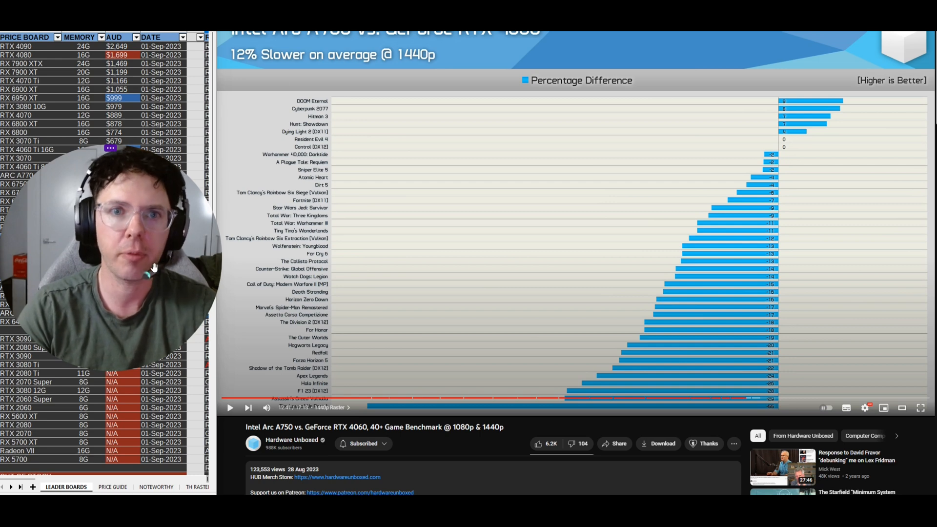